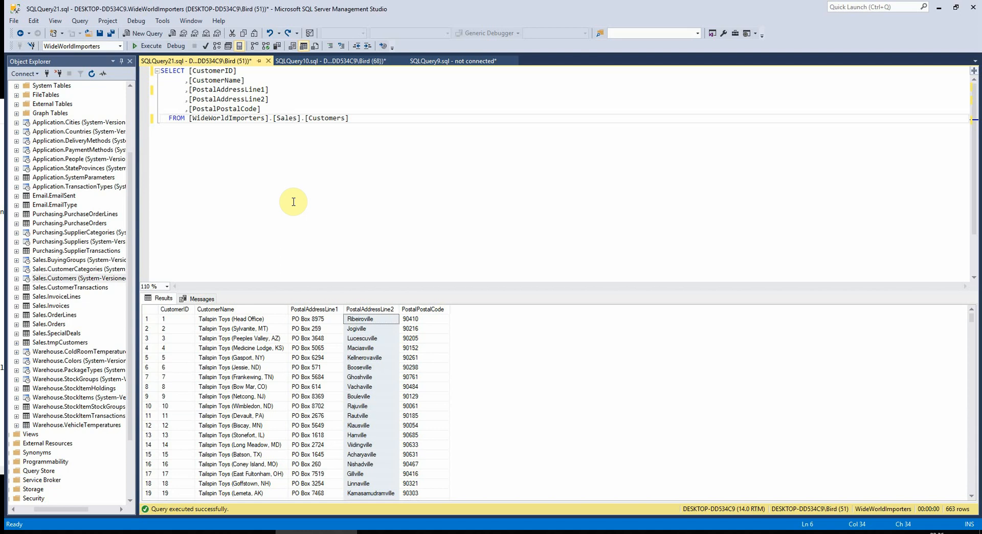
pyautogui.moveTo(344, 207)
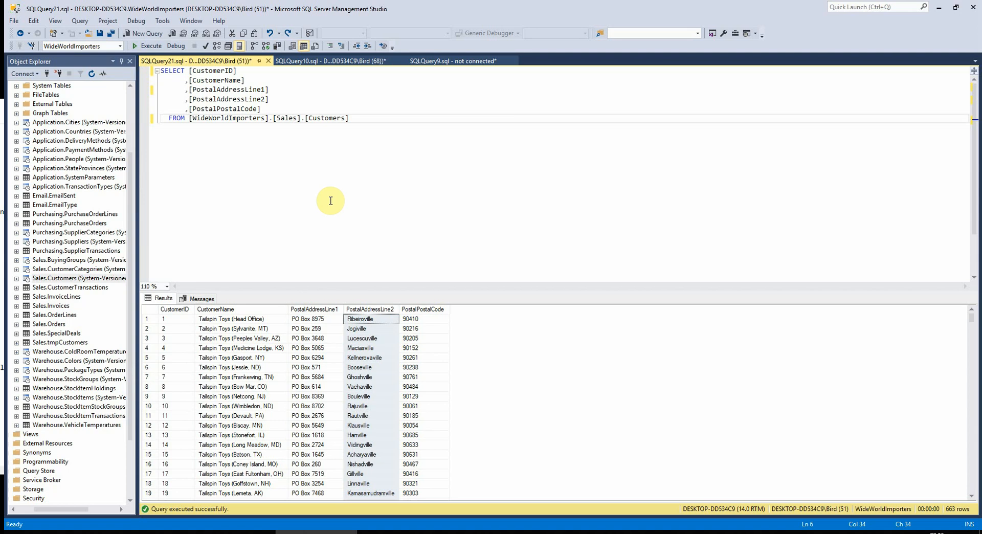
pyautogui.moveTo(401, 318)
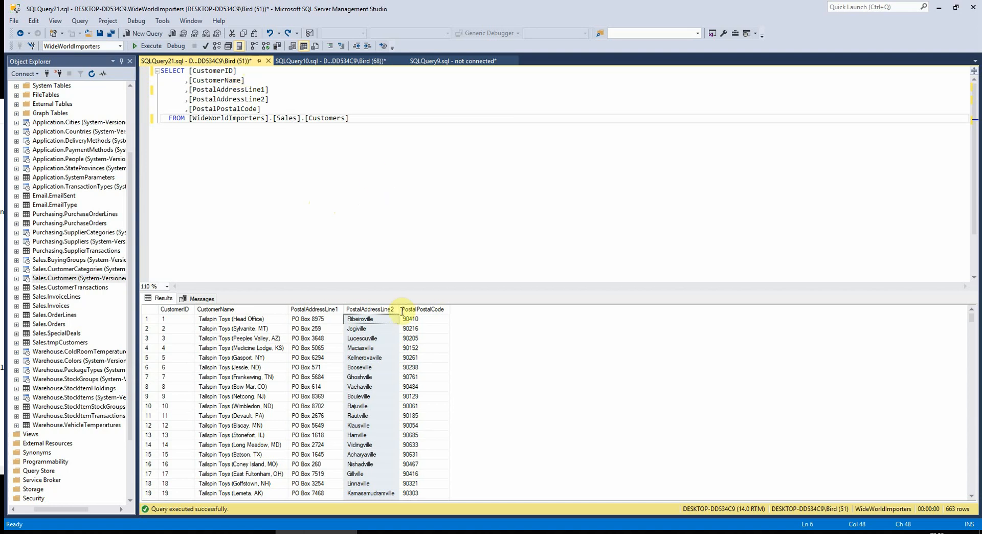
pyautogui.moveTo(387, 311)
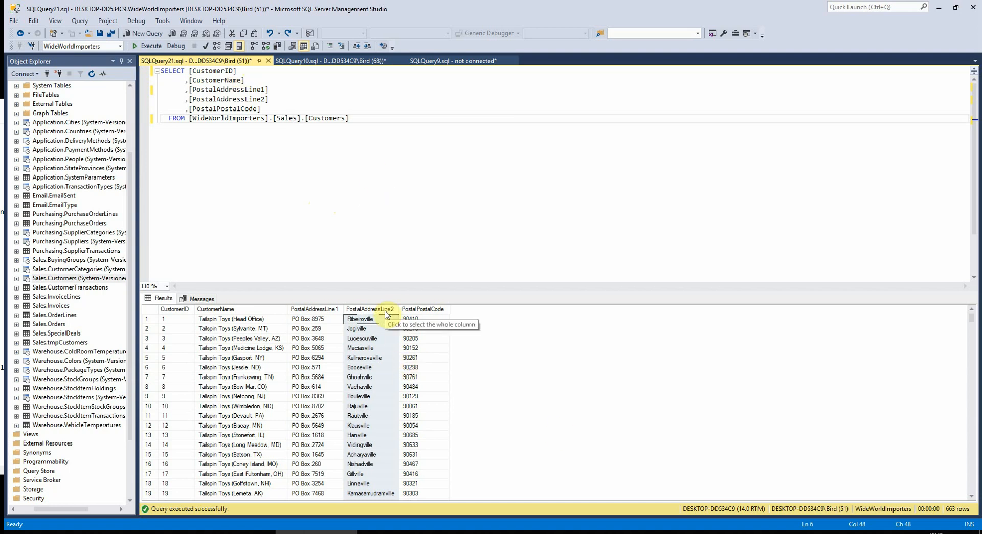
# Highlight the PostalAddressLine2 result column to keep it as the only selected field.
pyautogui.click(369, 309)
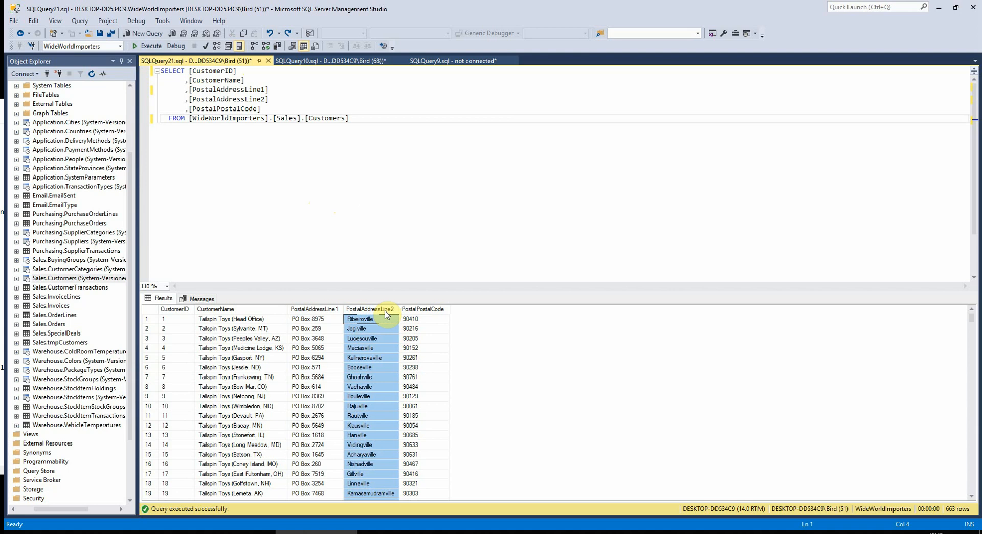
pyautogui.moveTo(753, 213)
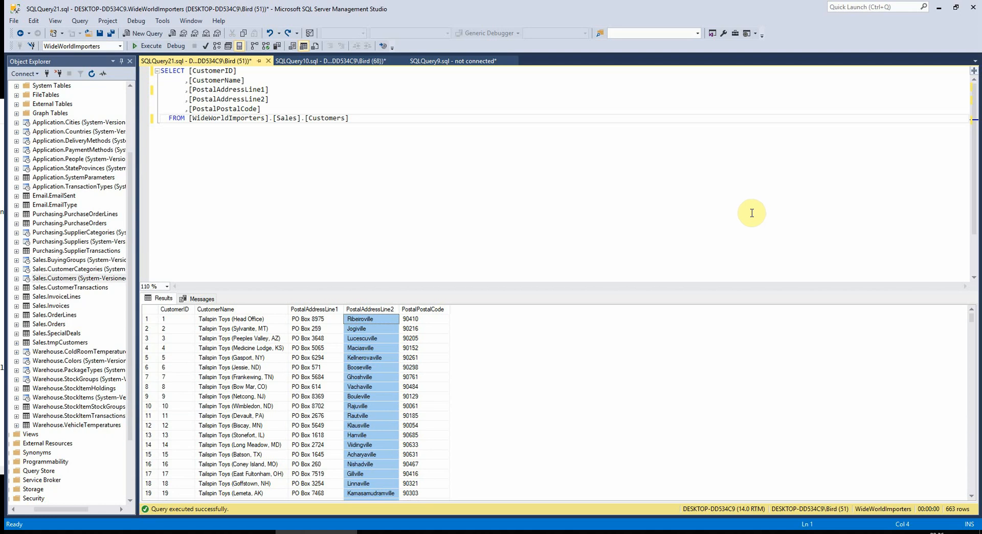
pyautogui.moveTo(539, 90)
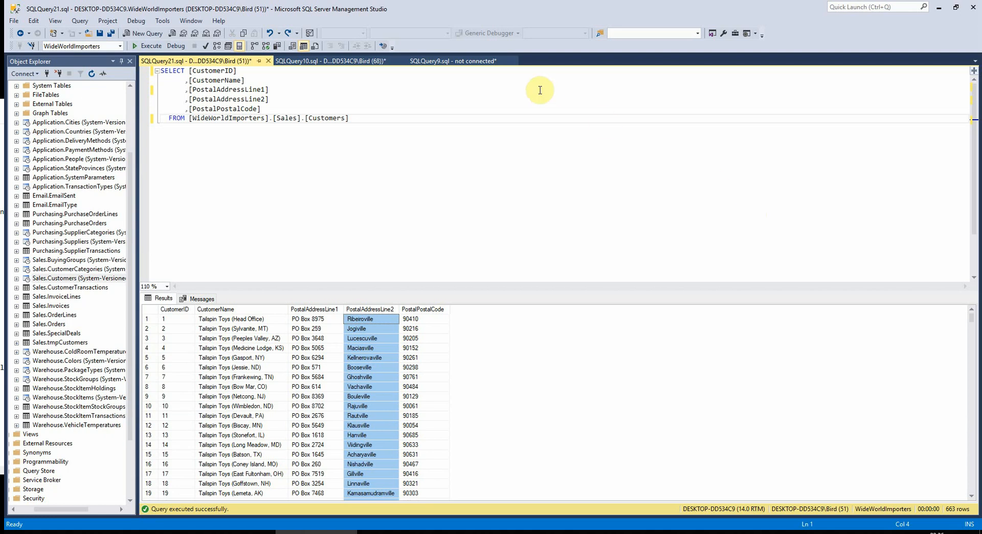
pyautogui.moveTo(188, 100)
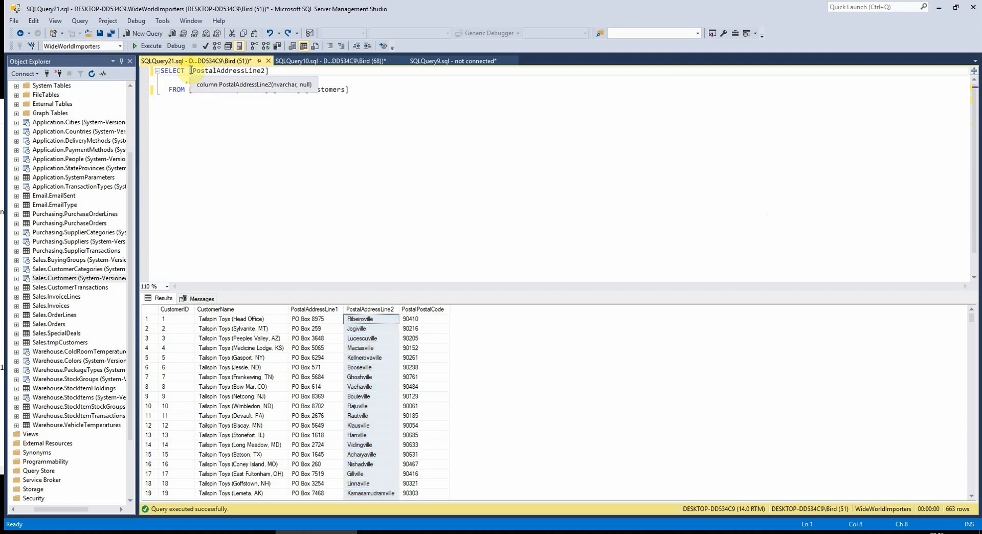
# Run SELECT DISTINCT PostalAddressLine2 from customers, returning 452 unique values.
pyautogui.write('DISTINC')
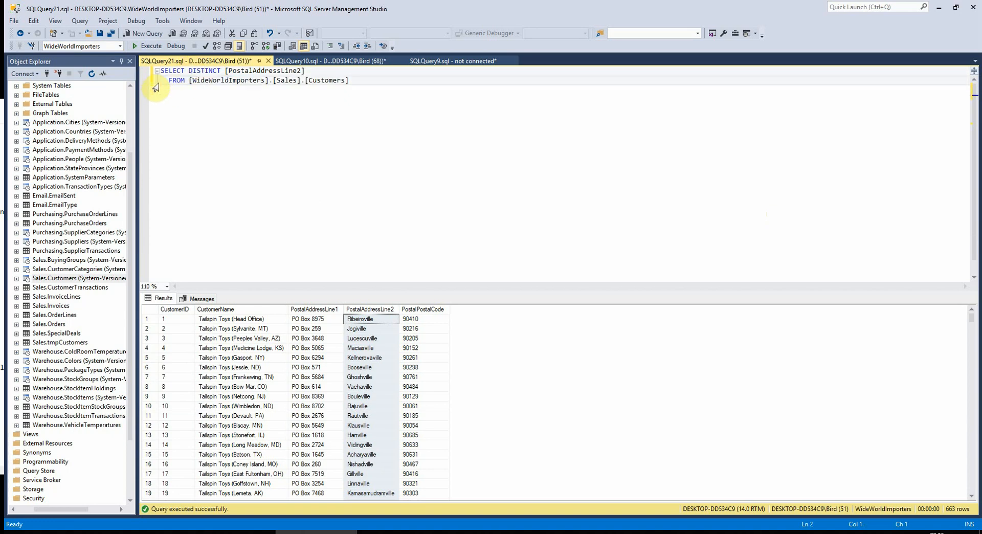
pyautogui.click(149, 46)
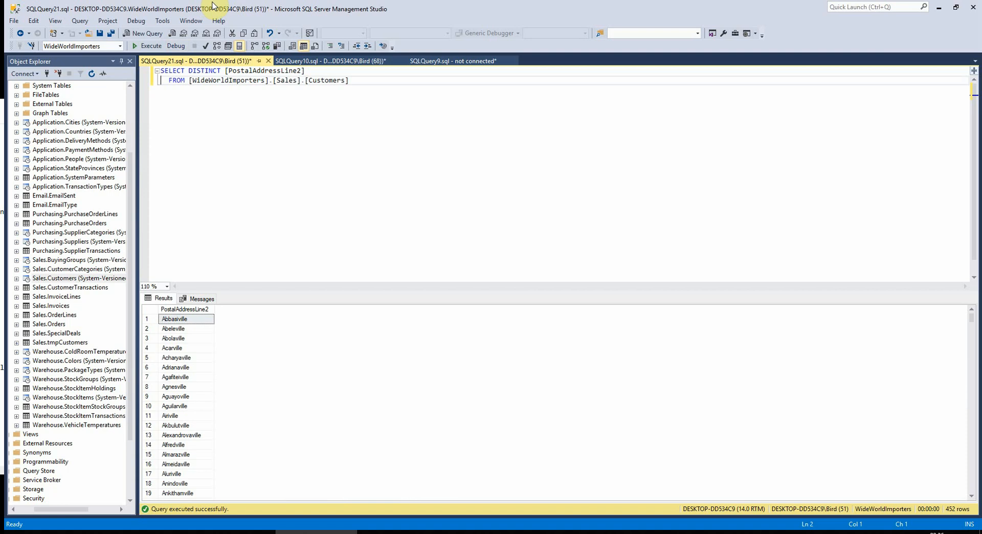
pyautogui.moveTo(937, 499)
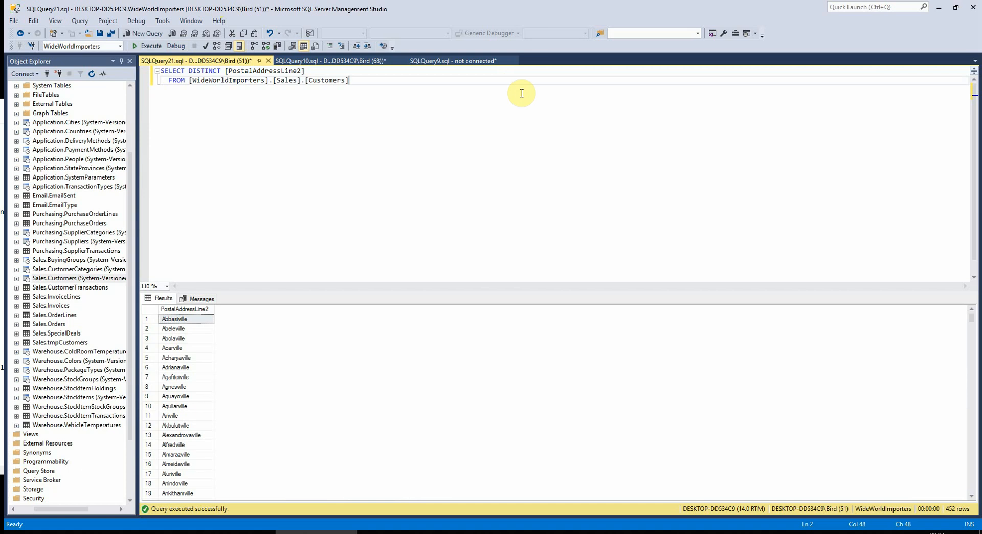
# Add ,[PostalPostalCode] to the DISTINCT query and rerun it, getting 663 rows.
pyautogui.write(',[PostalPostalCode]')
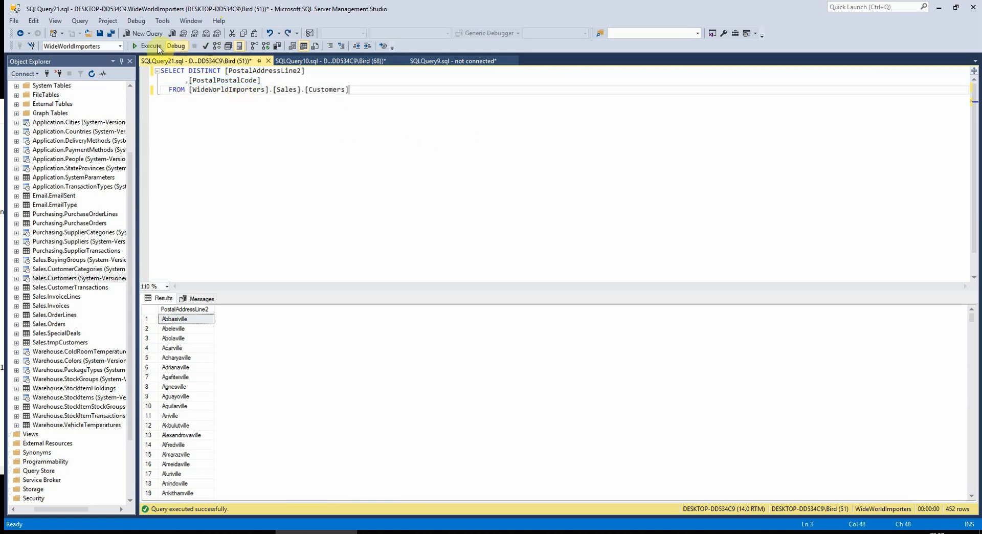
pyautogui.click(147, 46)
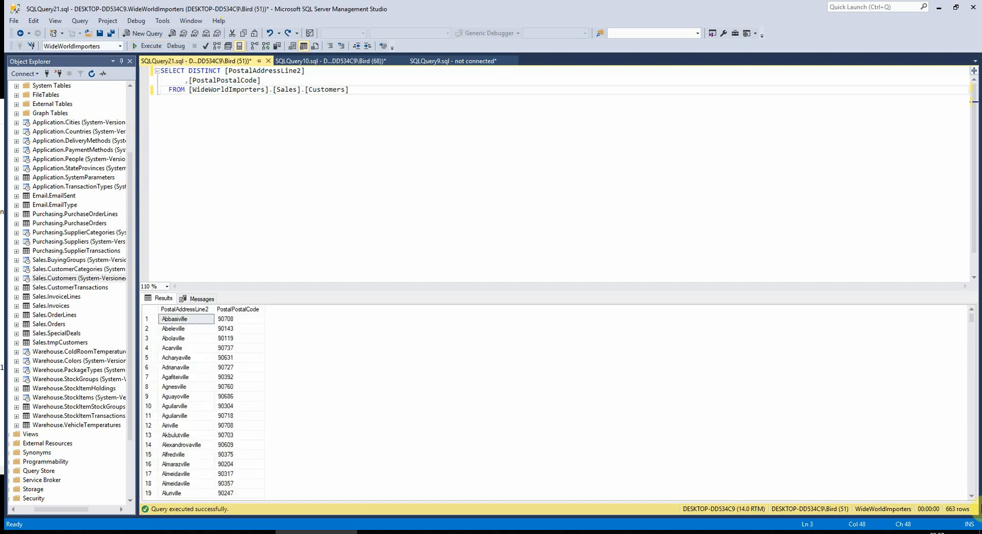
pyautogui.moveTo(938, 491)
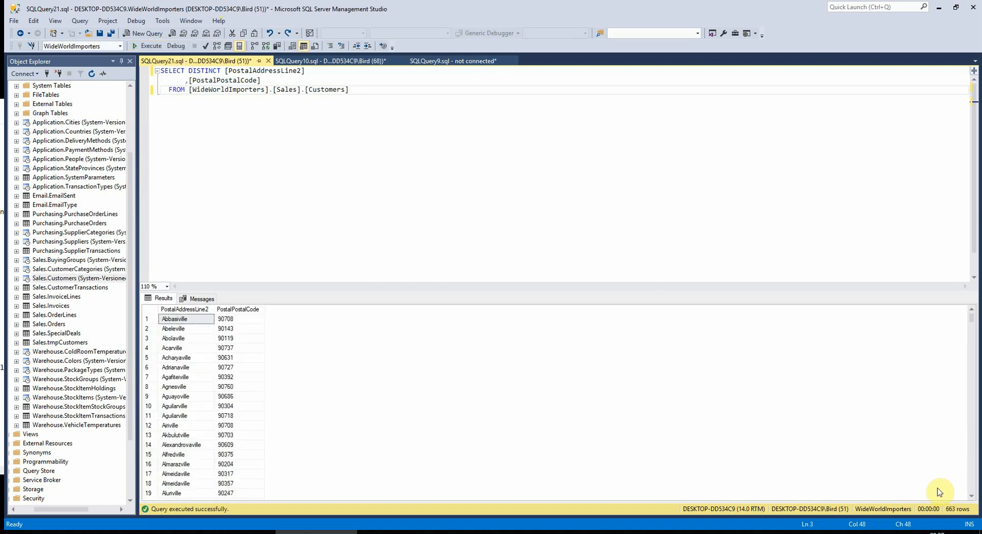
pyautogui.click(242, 79)
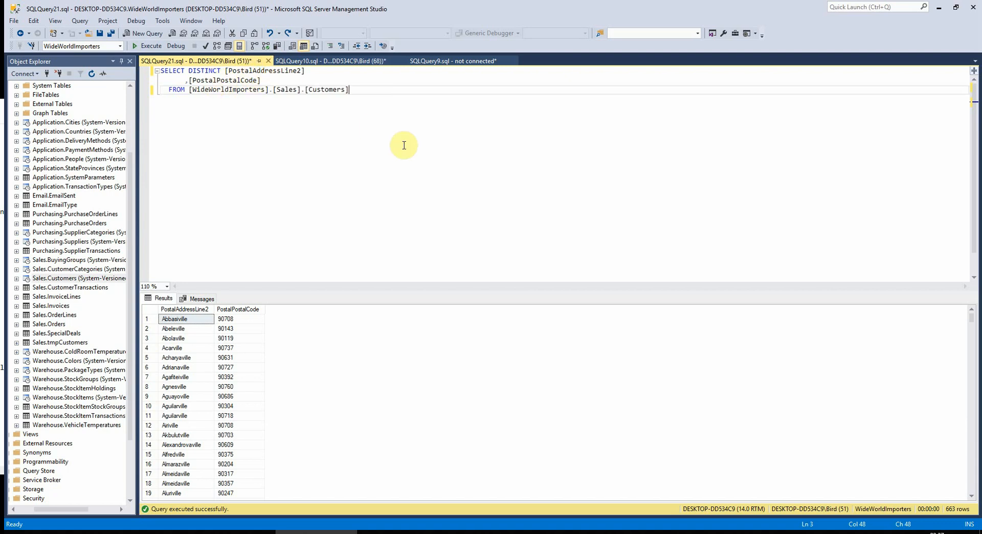
pyautogui.moveTo(432, 156)
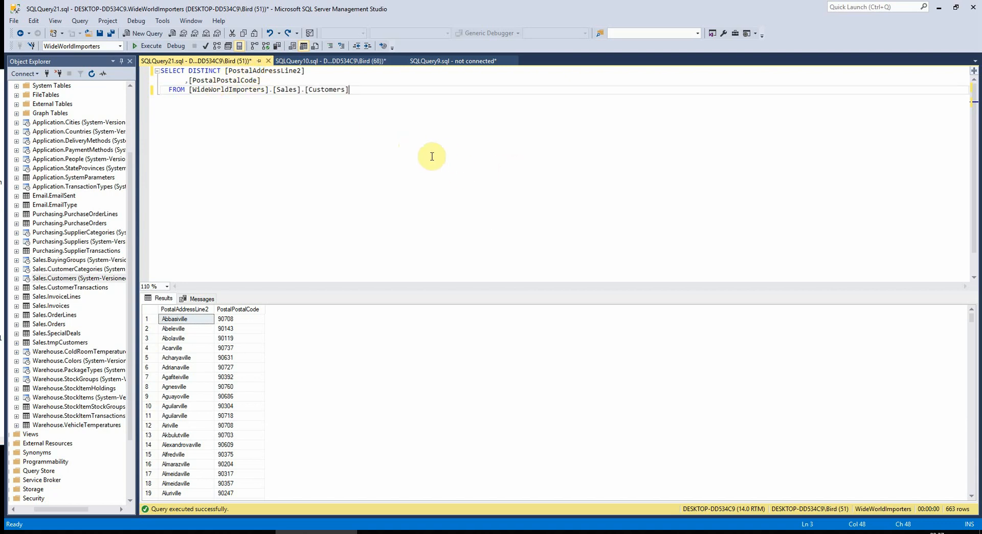
pyautogui.moveTo(329, 61)
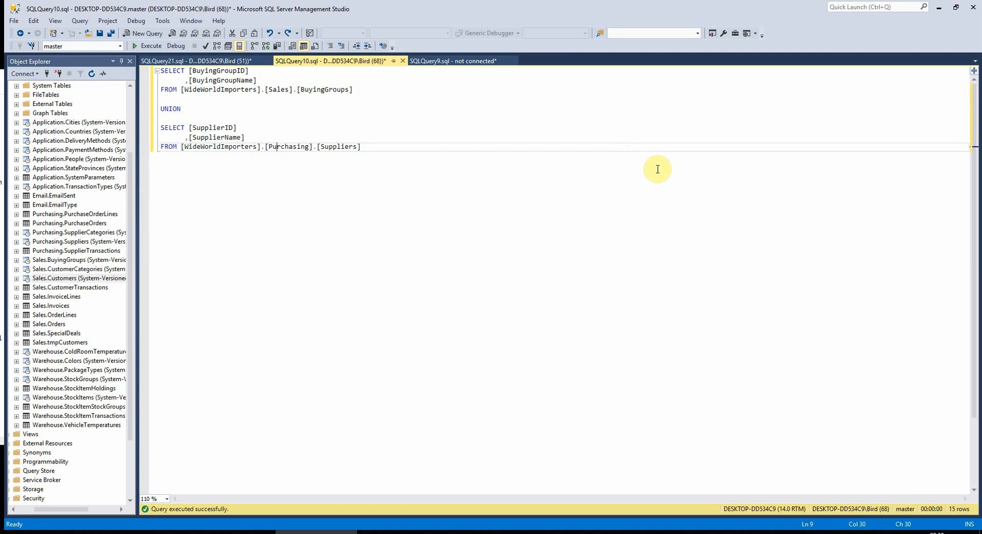
pyautogui.moveTo(658, 175)
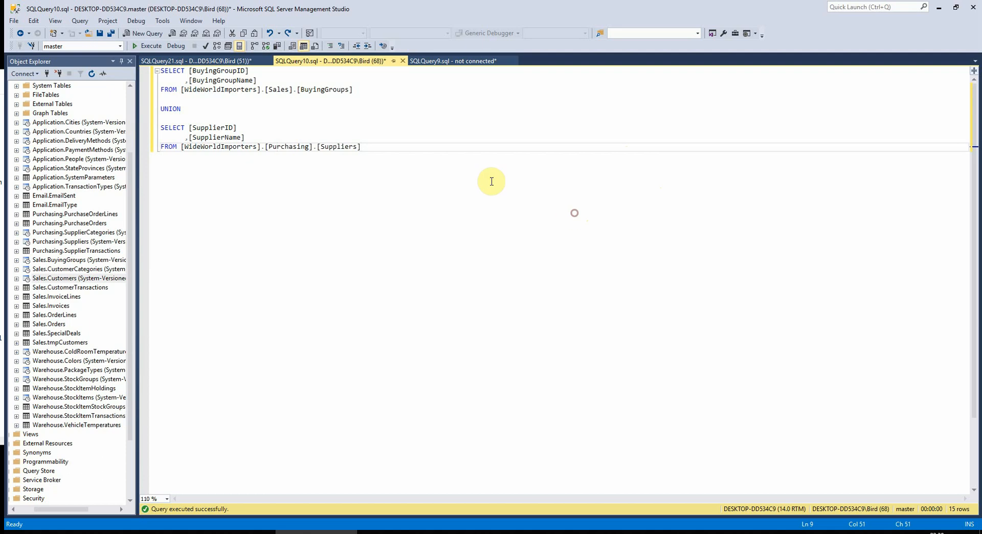
pyautogui.moveTo(391, 169)
pyautogui.write('--')
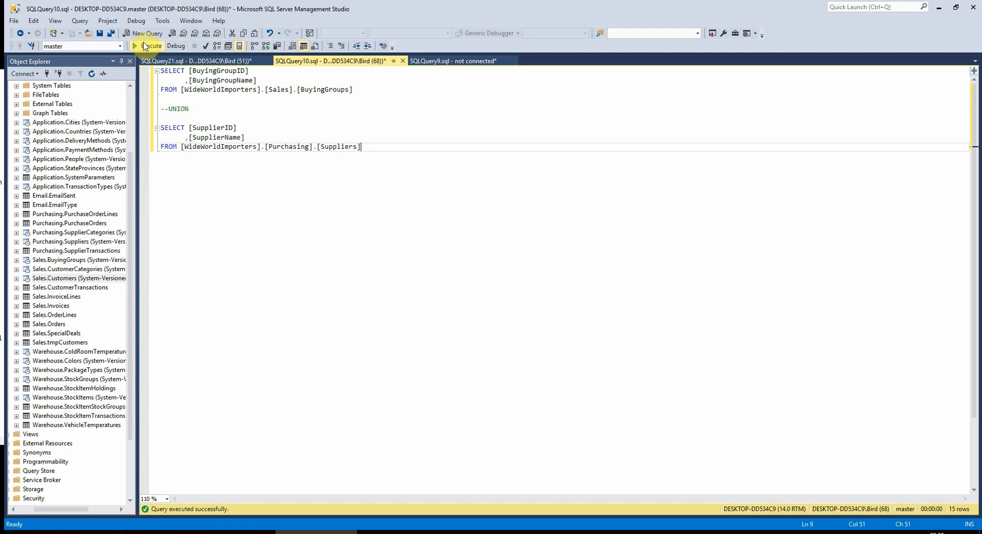
# Run the buying group and supplier query, then position on the UNION line to edit it.
pyautogui.click(149, 46)
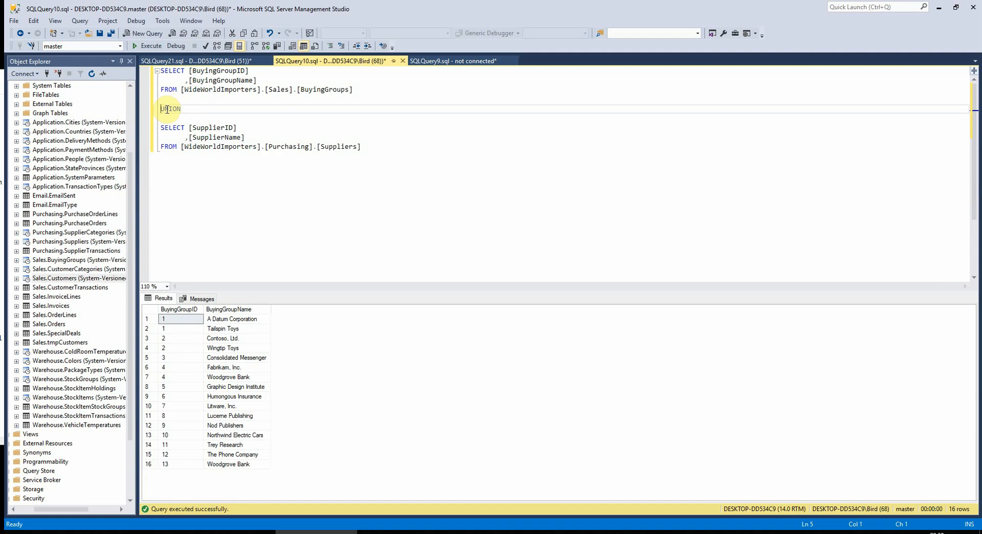
pyautogui.click(224, 110)
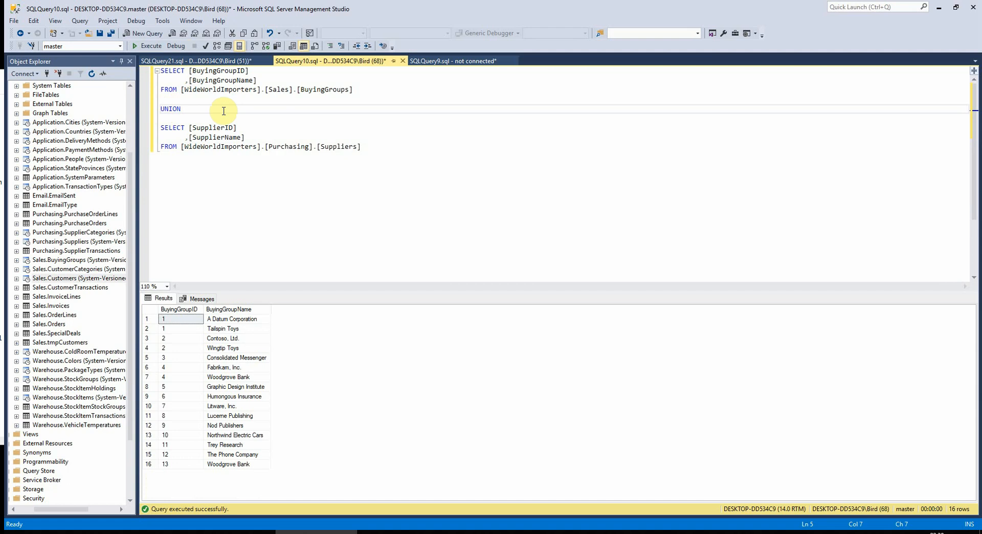
pyautogui.moveTo(97, 158)
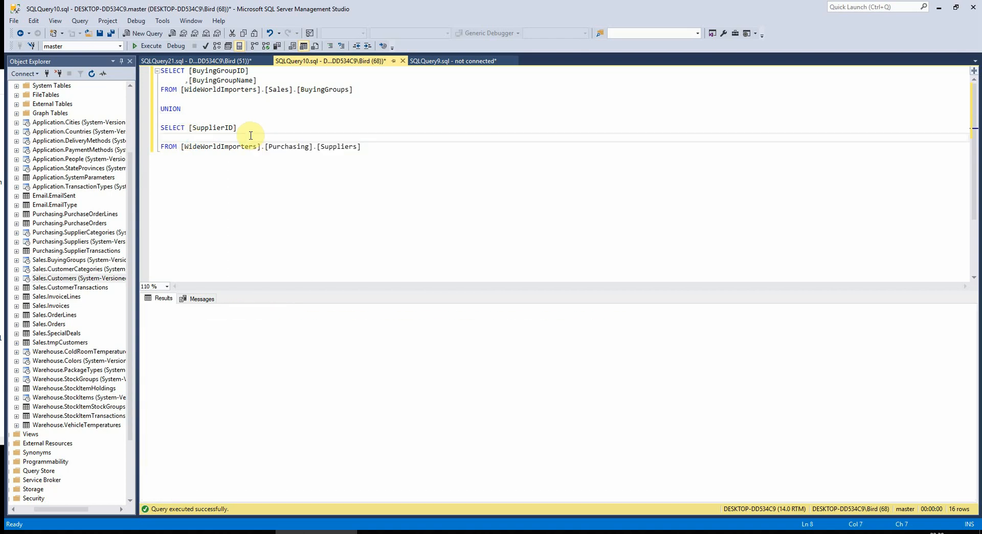
# Run the UNION to get error 205, then list [SupplierID] twice and rerun.
pyautogui.click(151, 45)
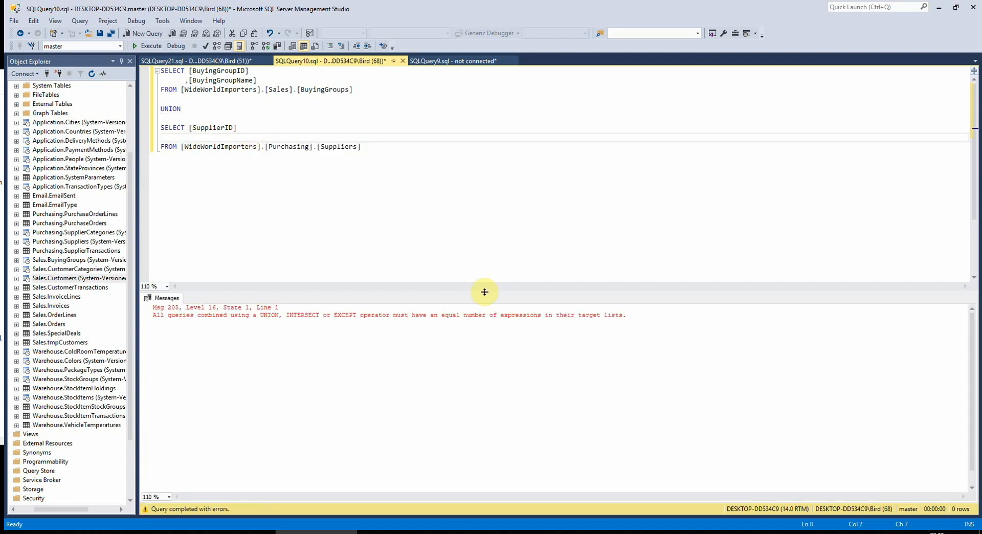
pyautogui.moveTo(460, 245)
pyautogui.write(',[SupplierName]')
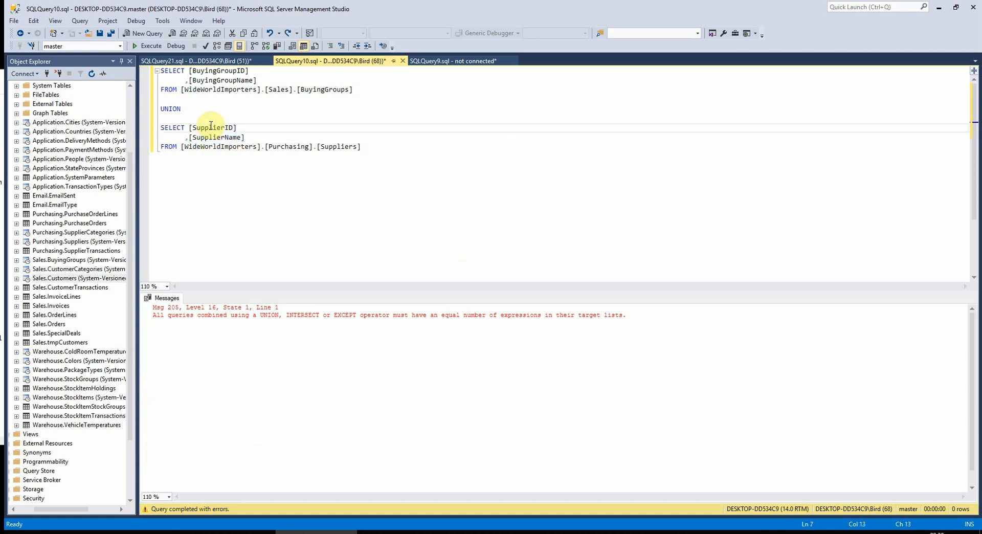
pyautogui.doubleClick(212, 128)
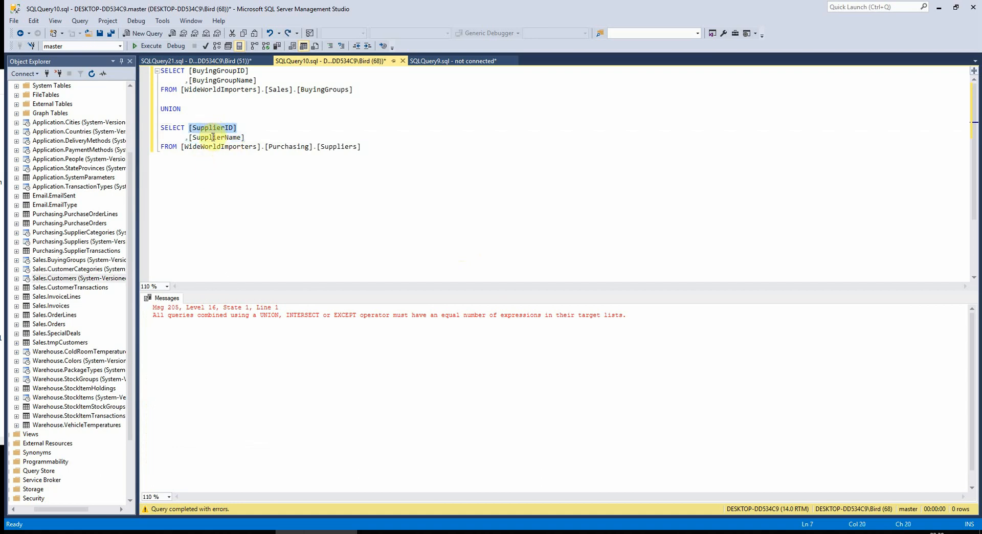
pyautogui.write('[SupplierID]')
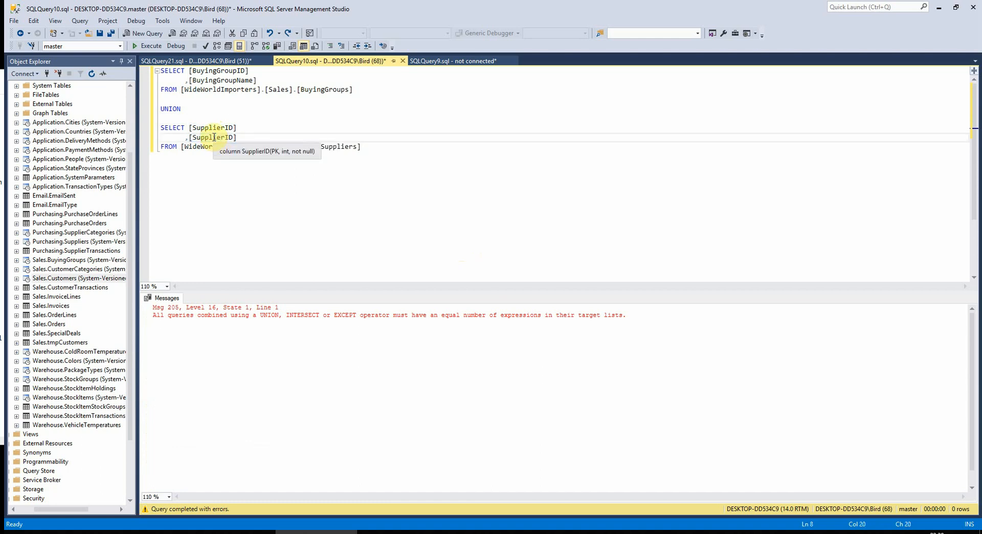
pyautogui.click(146, 46)
pyautogui.write('Name')
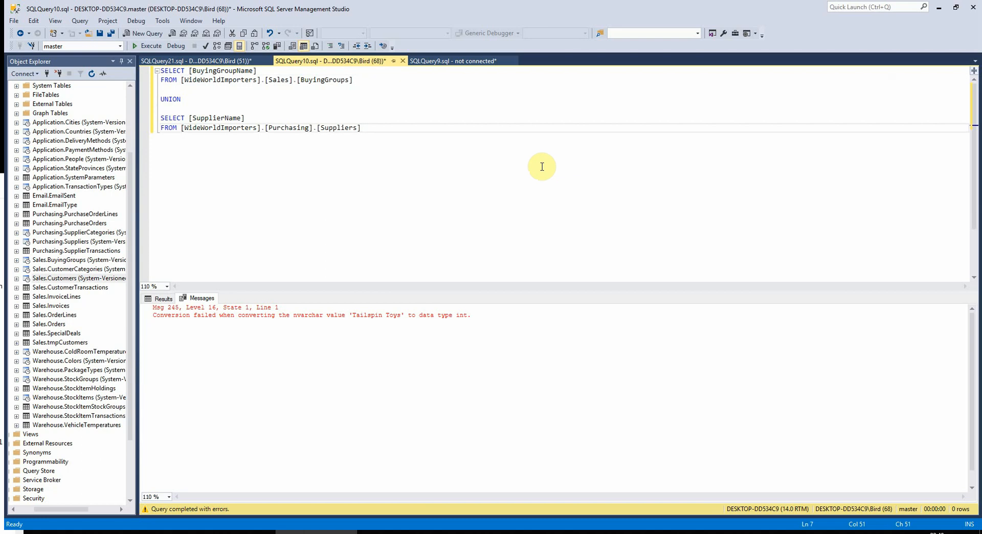
# Run the BuyingGroupName/SupplierName UNION, returning 15 combined names.
pyautogui.click(150, 45)
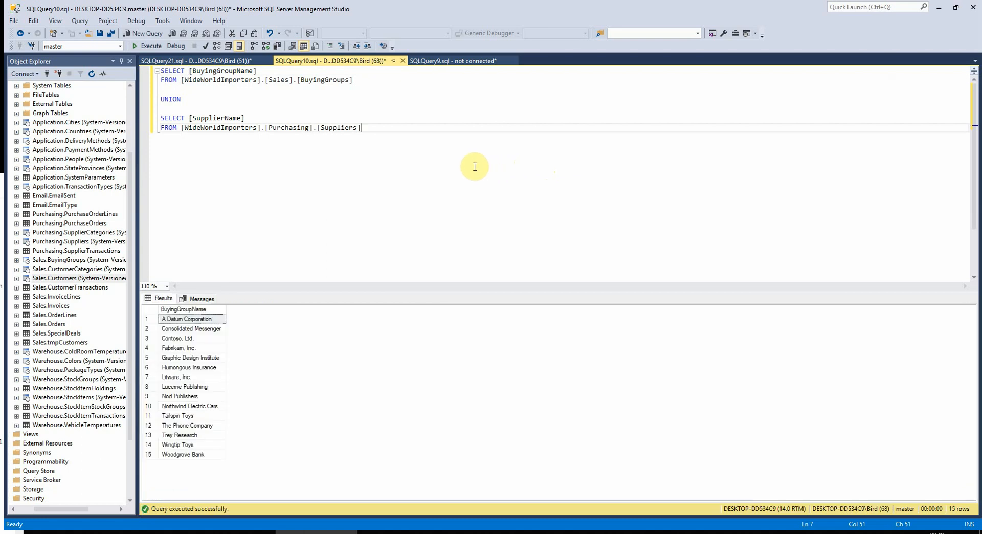
pyautogui.moveTo(383, 153)
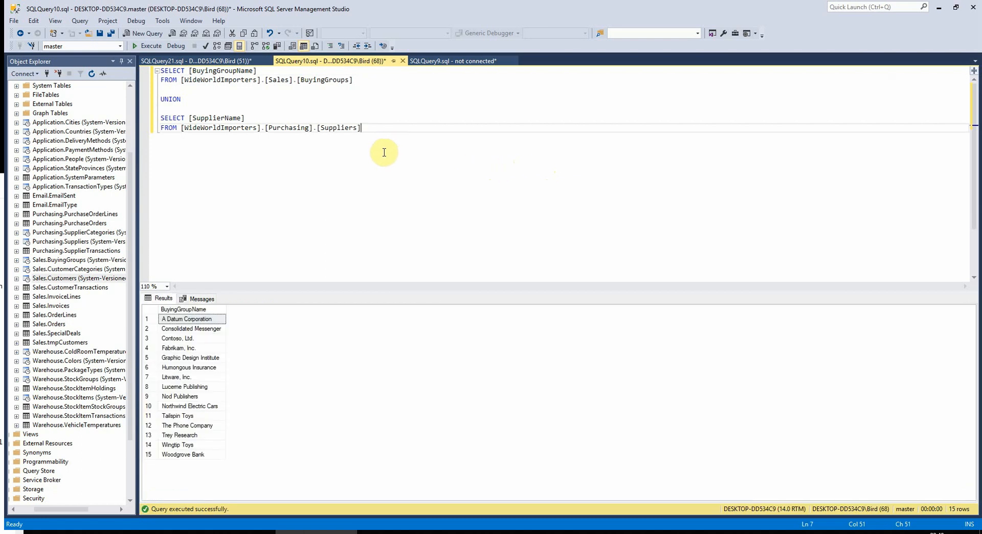
pyautogui.moveTo(268, 356)
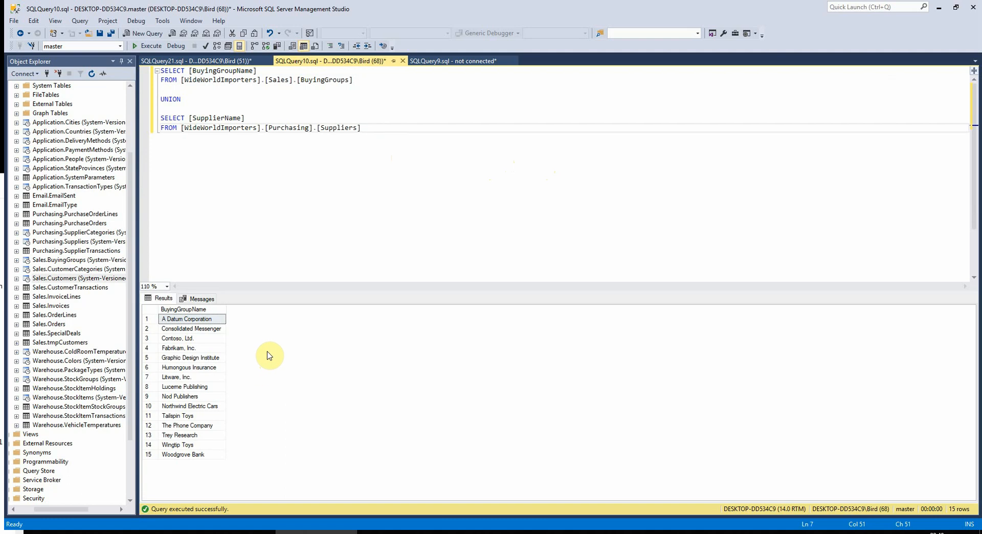
pyautogui.moveTo(207, 460)
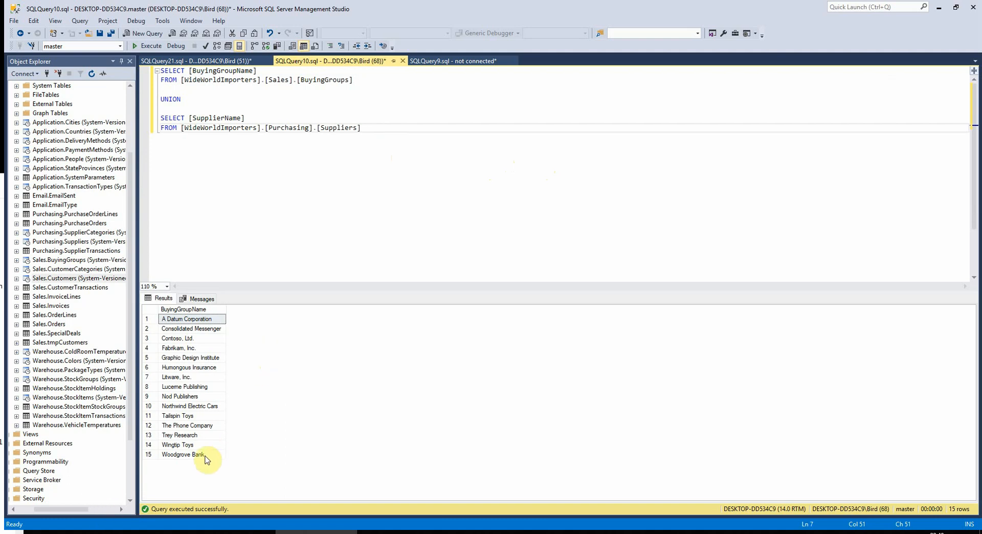
pyautogui.click(182, 454)
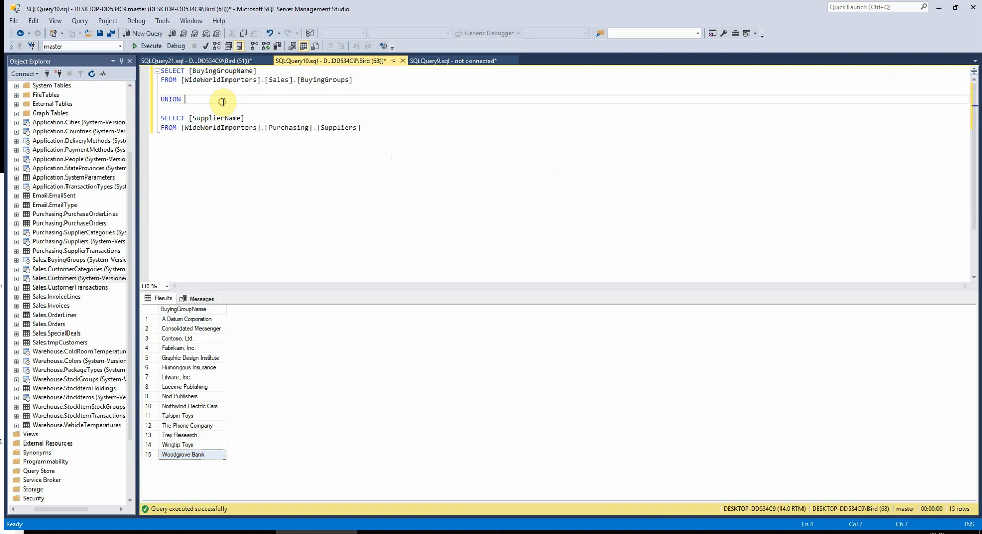
# Change to UNION ALL for 16 rows and mark both Woodgrove Bank duplicate rows.
pyautogui.write('ALL')
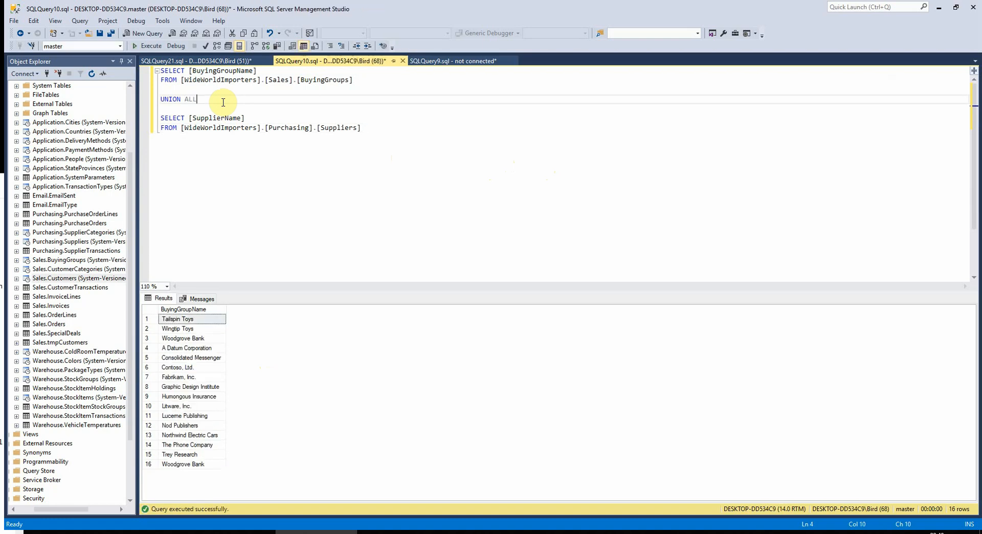
pyautogui.click(183, 338)
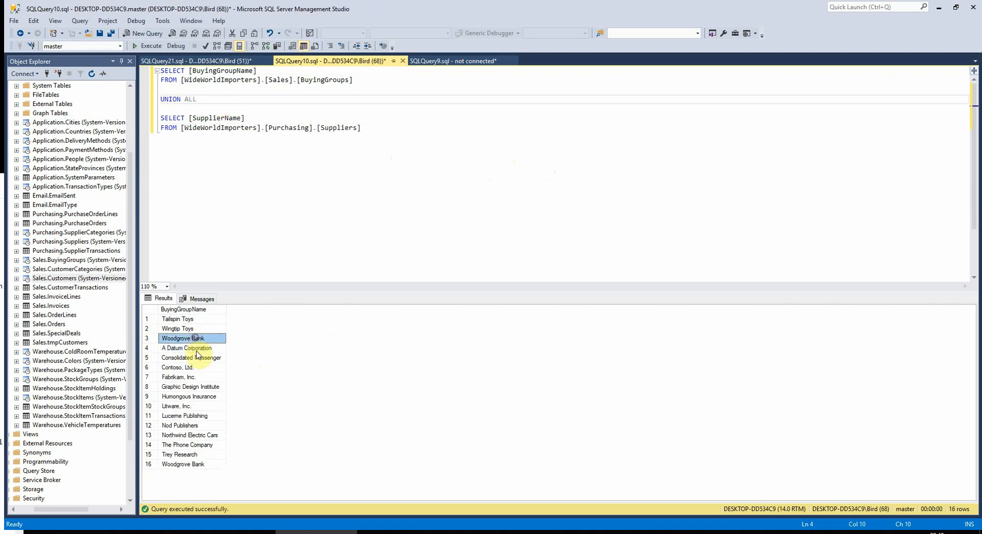
pyautogui.click(182, 463)
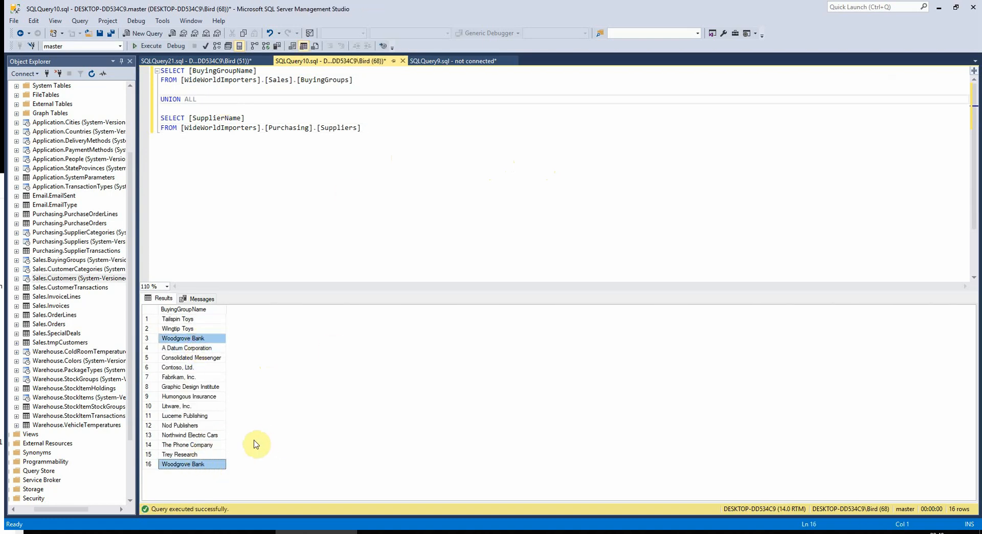
pyautogui.moveTo(275, 381)
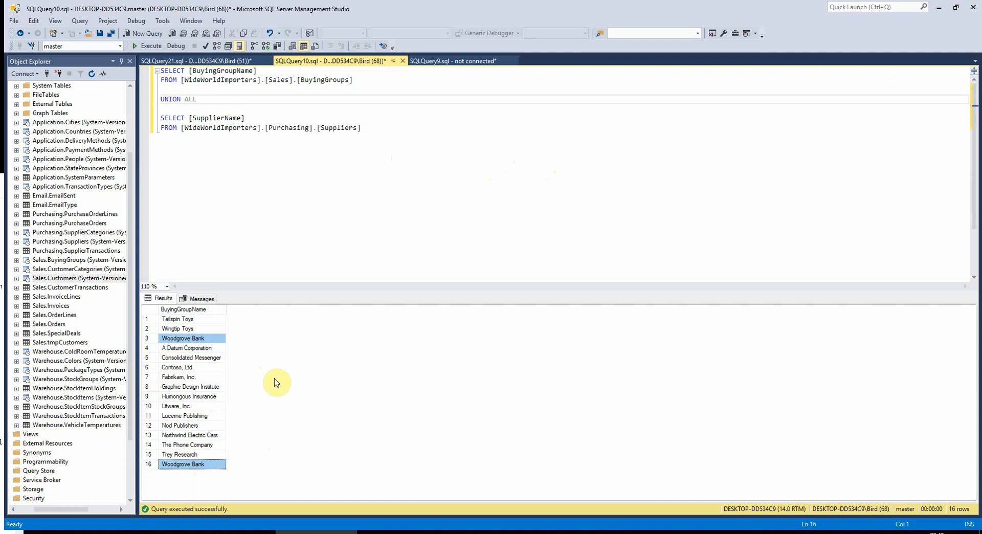
pyautogui.moveTo(282, 227)
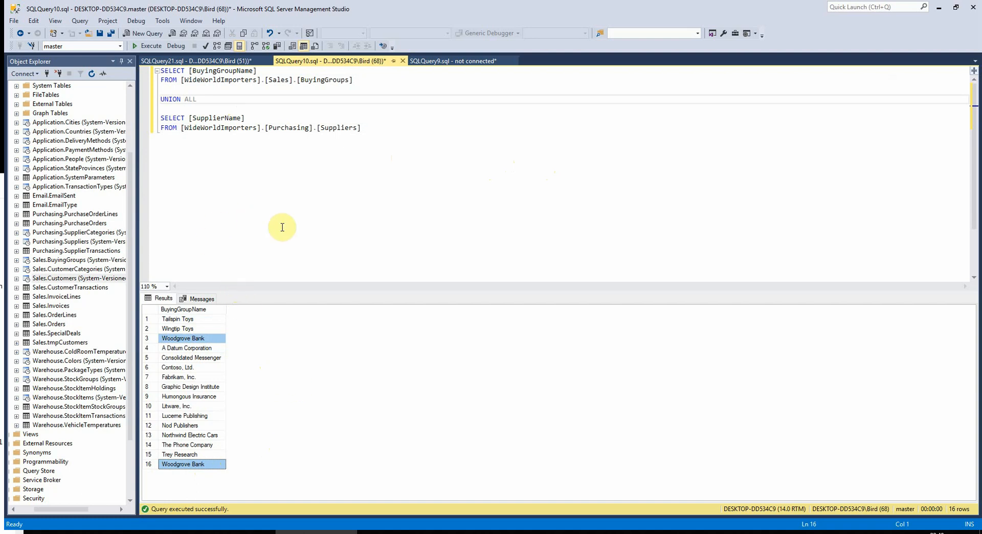
# Add ORDER BY 1 so the UNION ALL results sort alphabetically with Woodgrove Bank rows together.
pyautogui.write('ORDER BY 1')
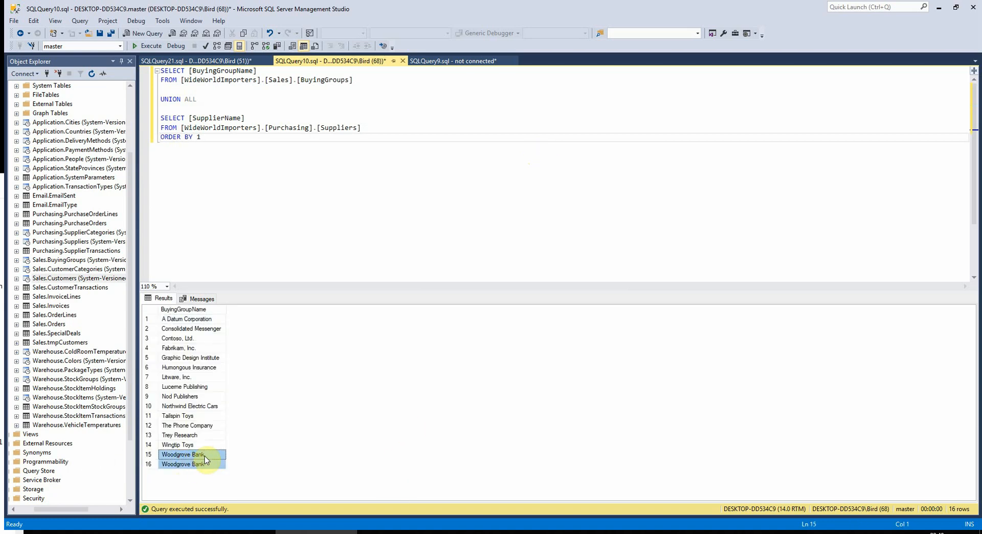
pyautogui.moveTo(221, 463)
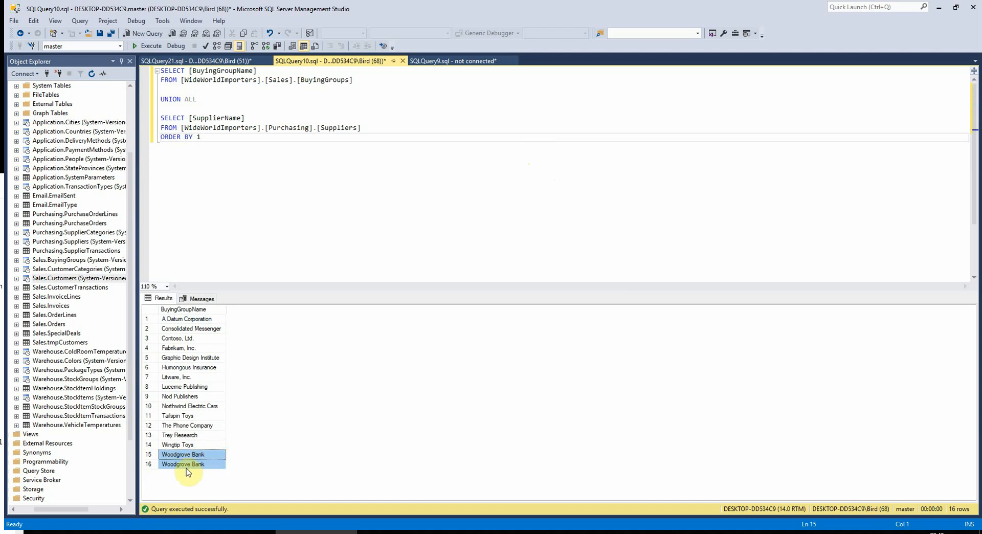
pyautogui.moveTo(177, 288)
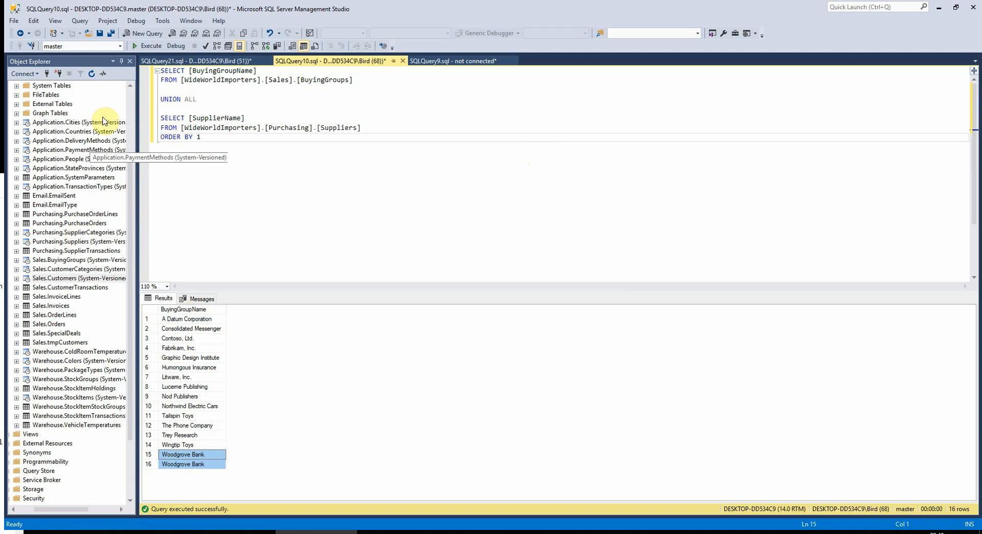
pyautogui.moveTo(269, 171)
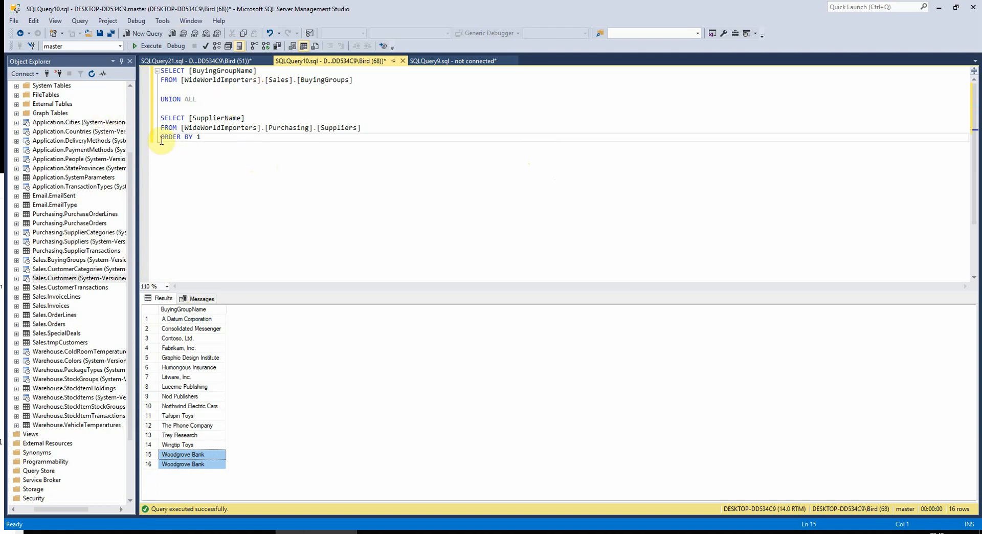
pyautogui.moveTo(264, 127)
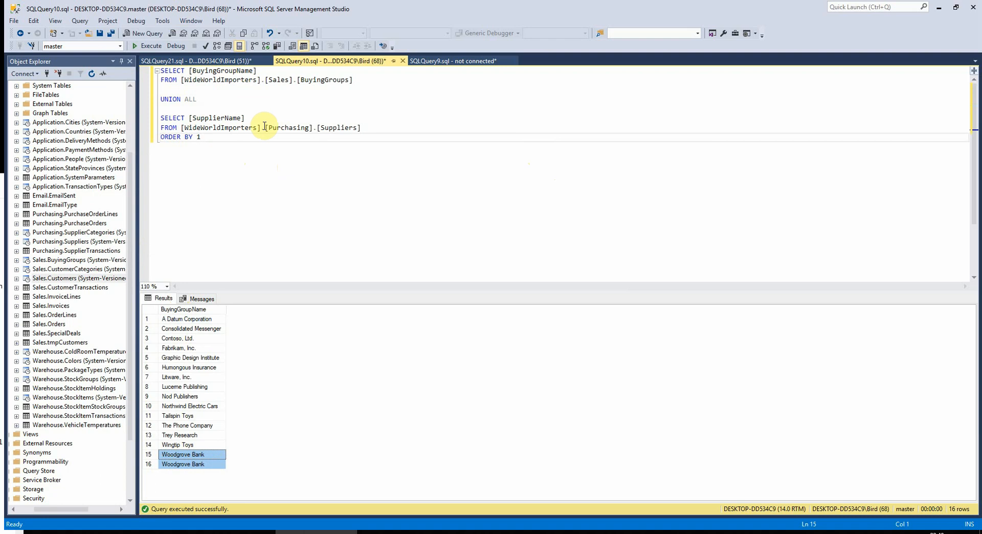
pyautogui.moveTo(263, 130)
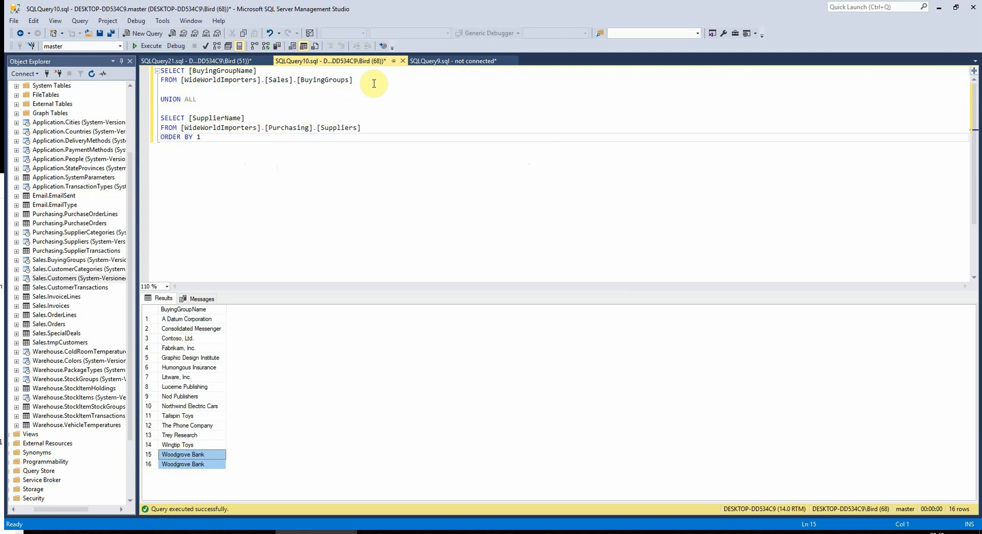
# Add a WHERE [BuyingGroupName] LIKE '%a%' filter under the buying group SELECT.
pyautogui.write('WHERE')
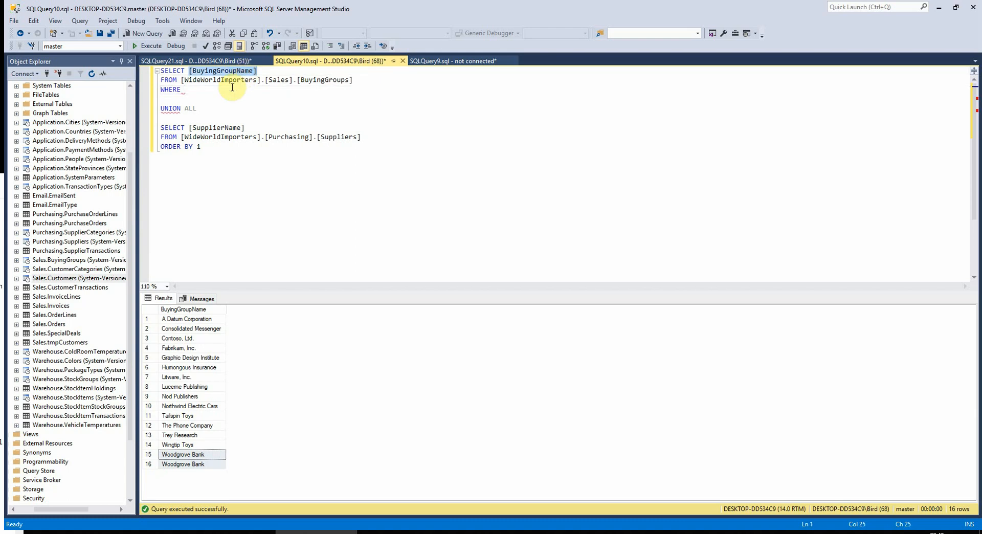
pyautogui.write("[BuyingGroupName] LIKE '%W%")
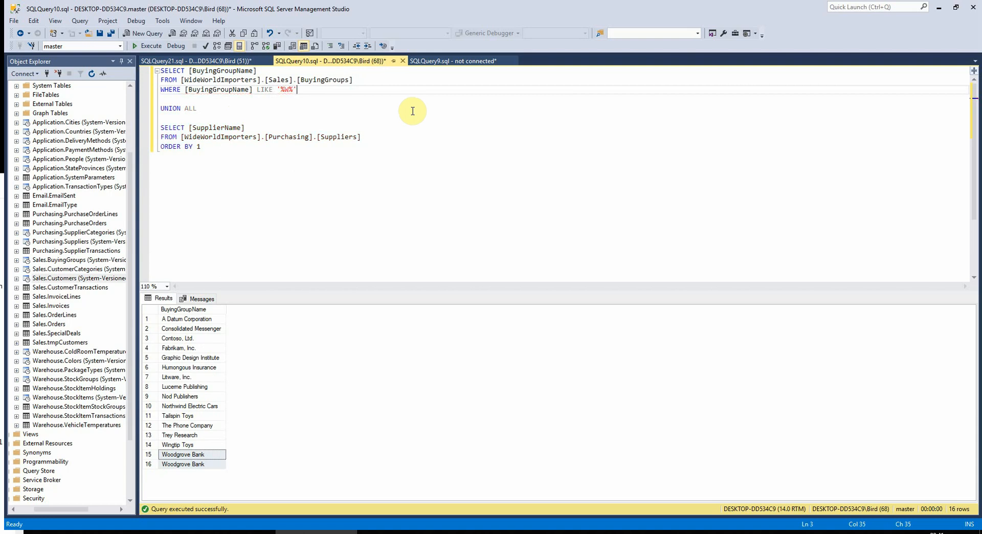
pyautogui.moveTo(620, 161)
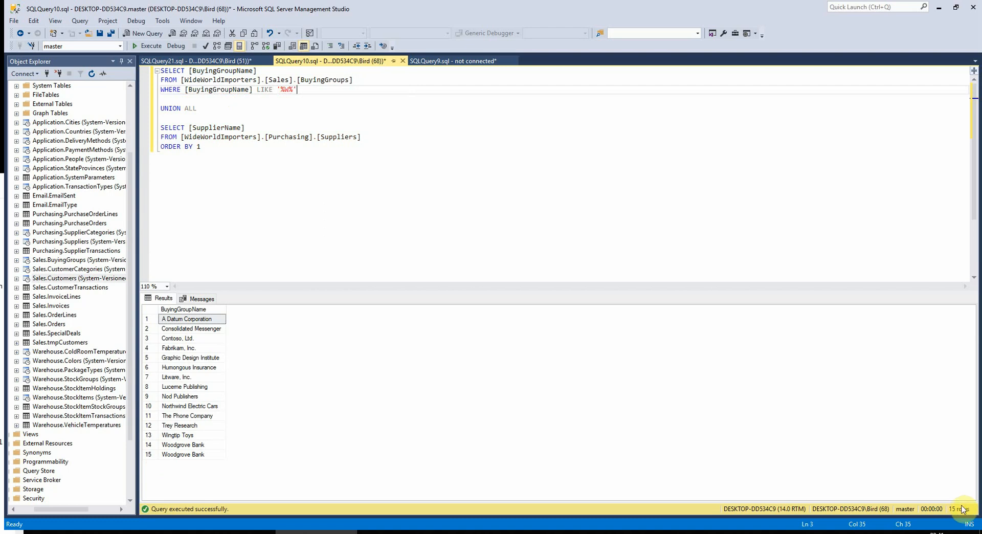
pyautogui.moveTo(333, 99)
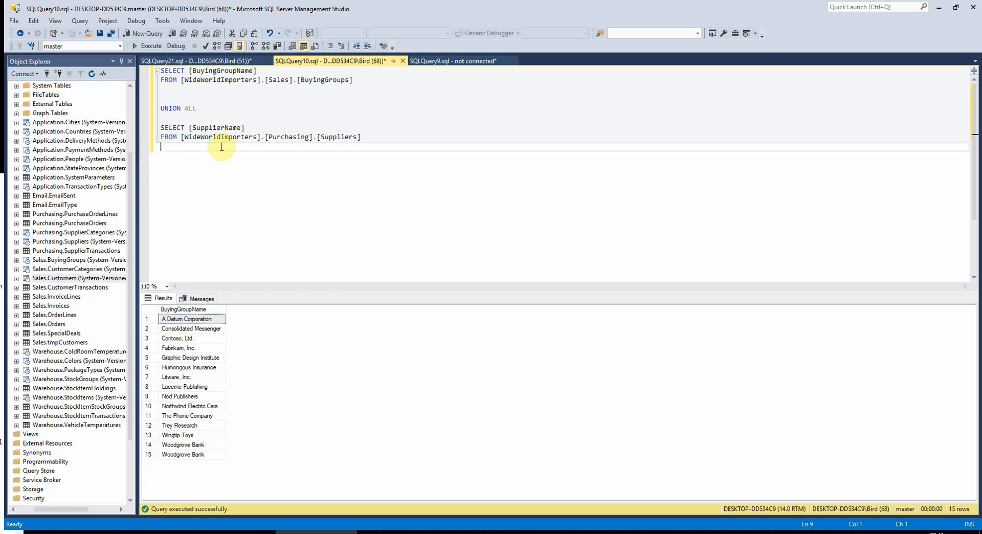
pyautogui.moveTo(230, 198)
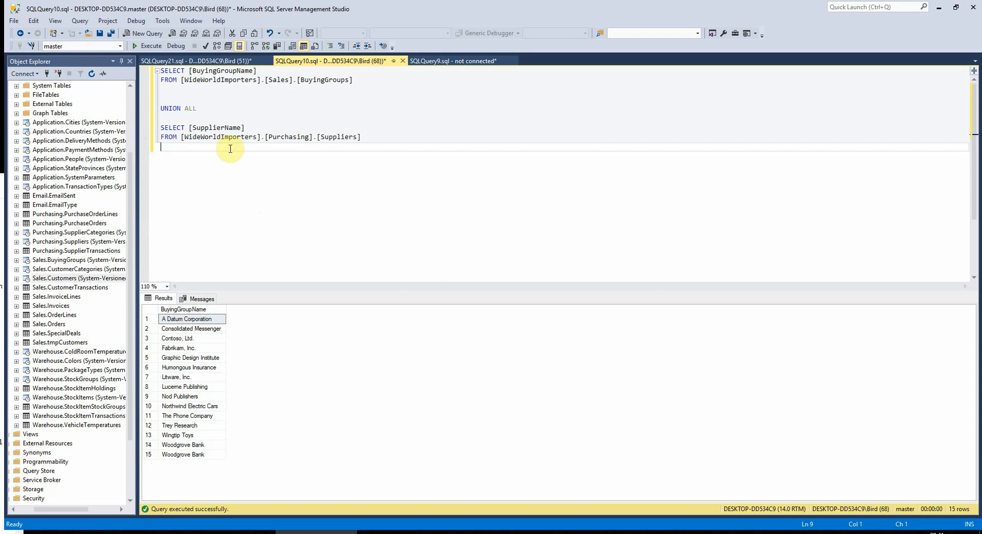
pyautogui.moveTo(290, 33)
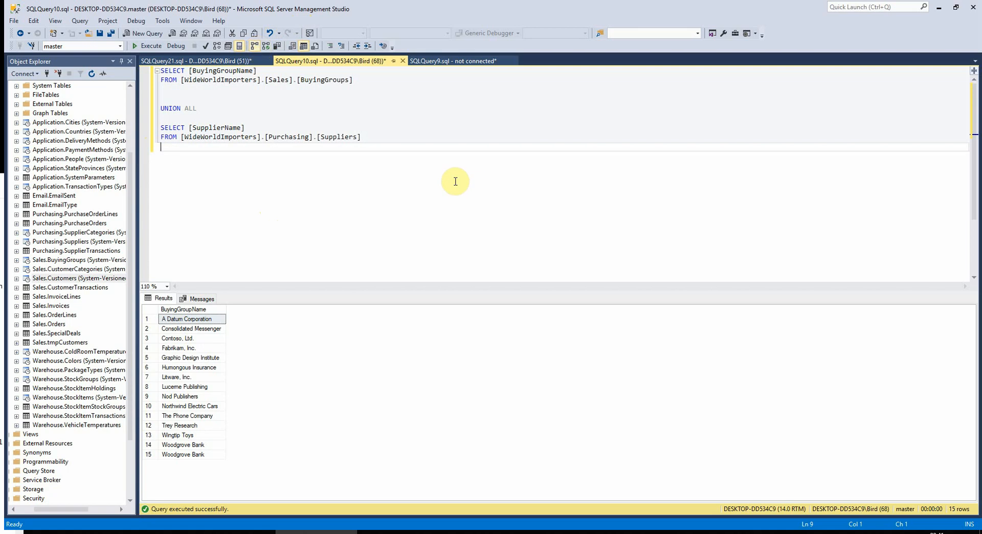
pyautogui.moveTo(217, 112)
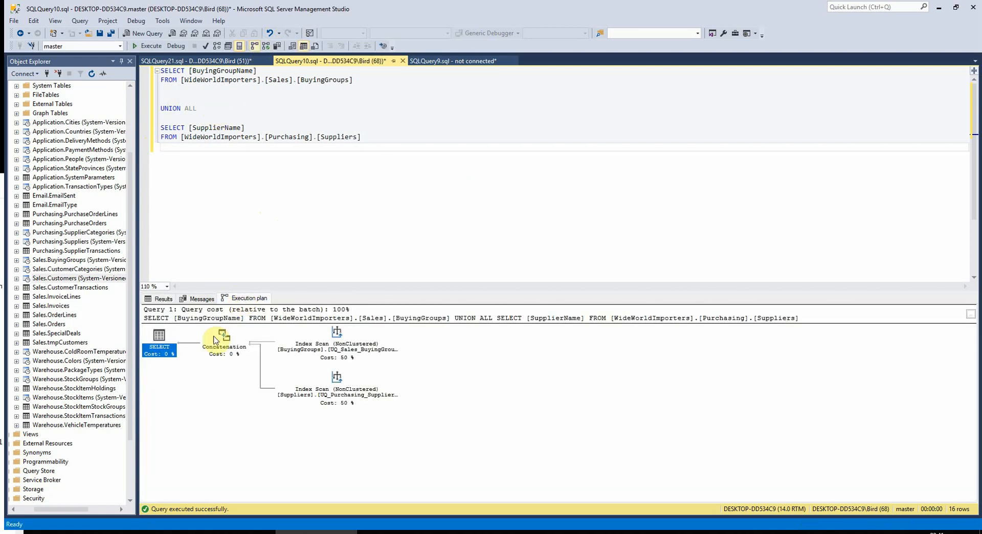
pyautogui.moveTo(346, 368)
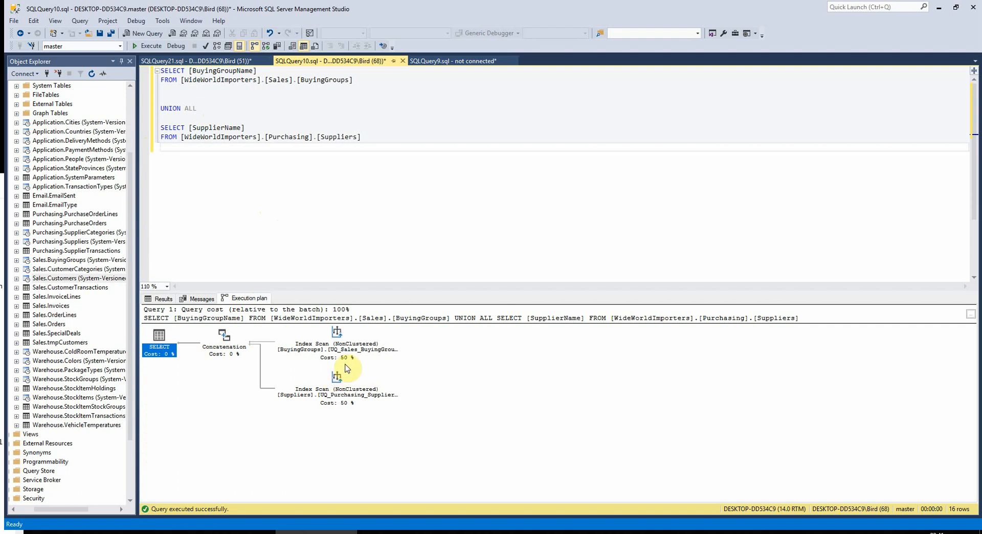
pyautogui.moveTo(332, 432)
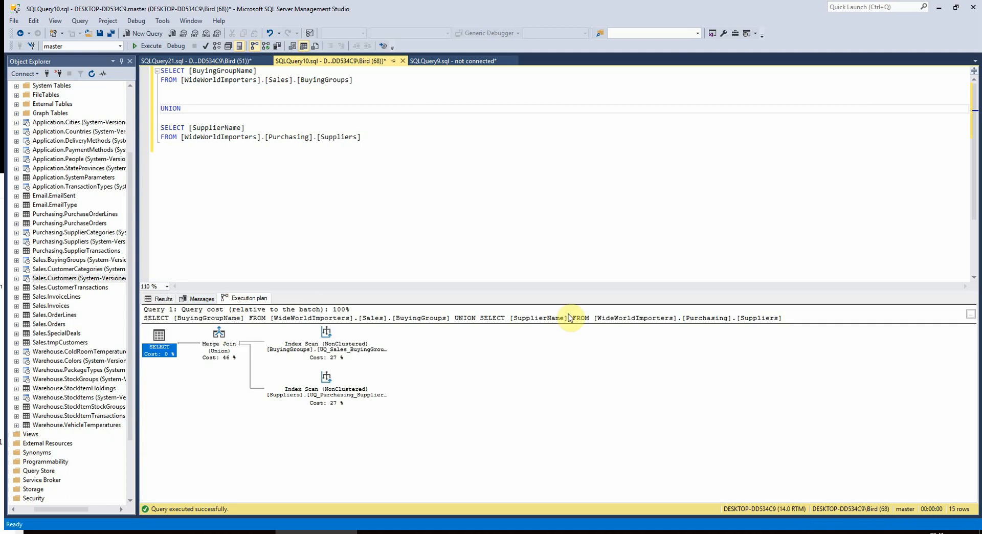
pyautogui.moveTo(231, 366)
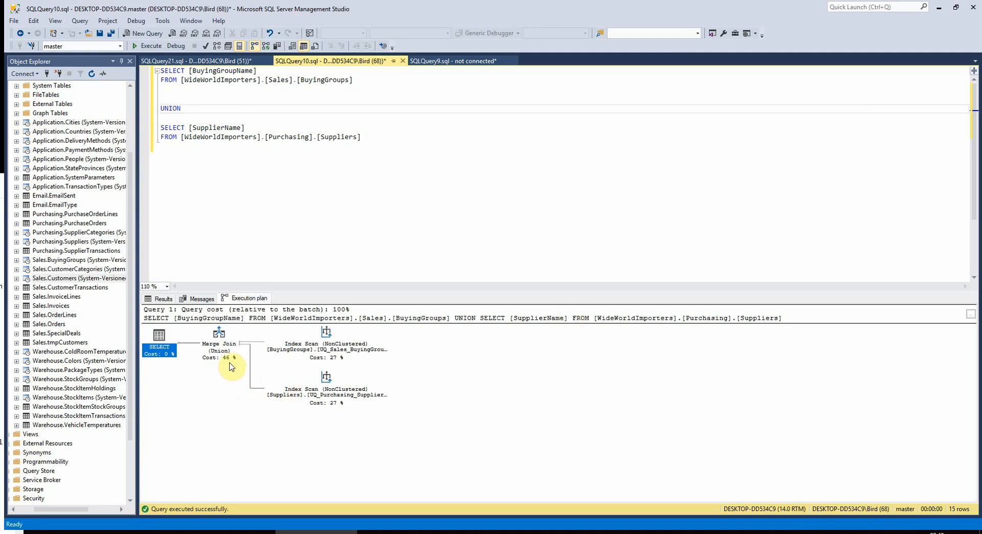
pyautogui.moveTo(200, 363)
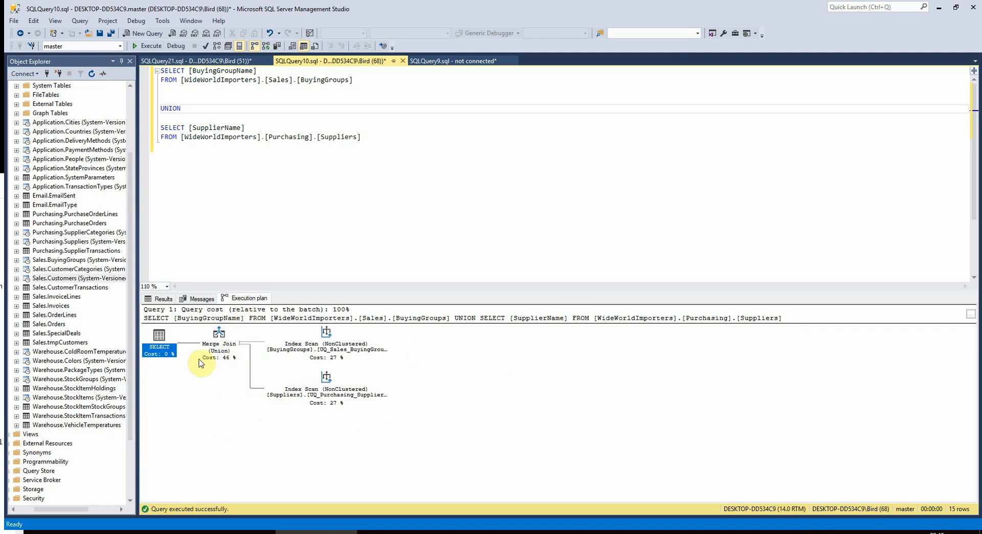
pyautogui.moveTo(210, 379)
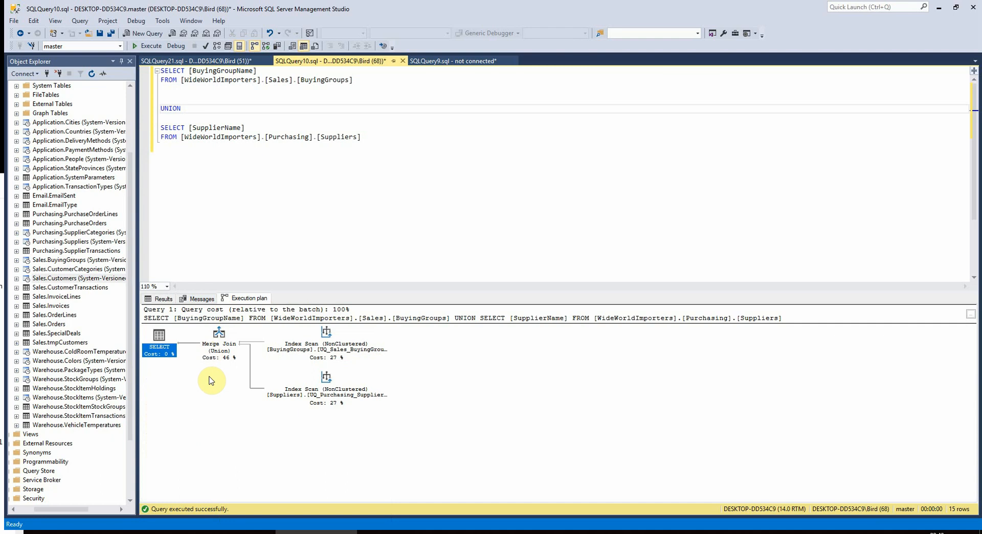
pyautogui.moveTo(232, 357)
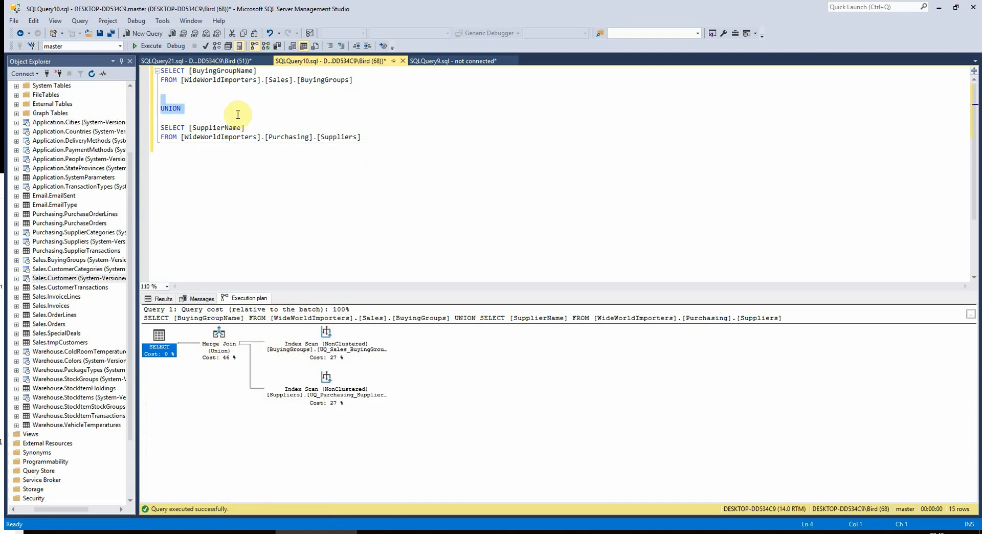
pyautogui.moveTo(244, 115)
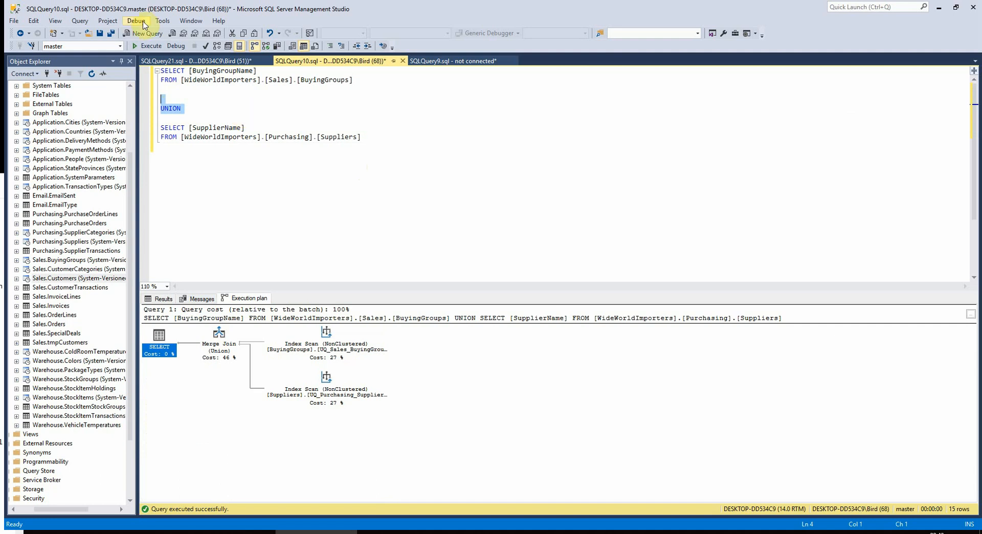
# Return from the execution plan to the Results grid showing 15 distinct sorted names.
pyautogui.click(163, 299)
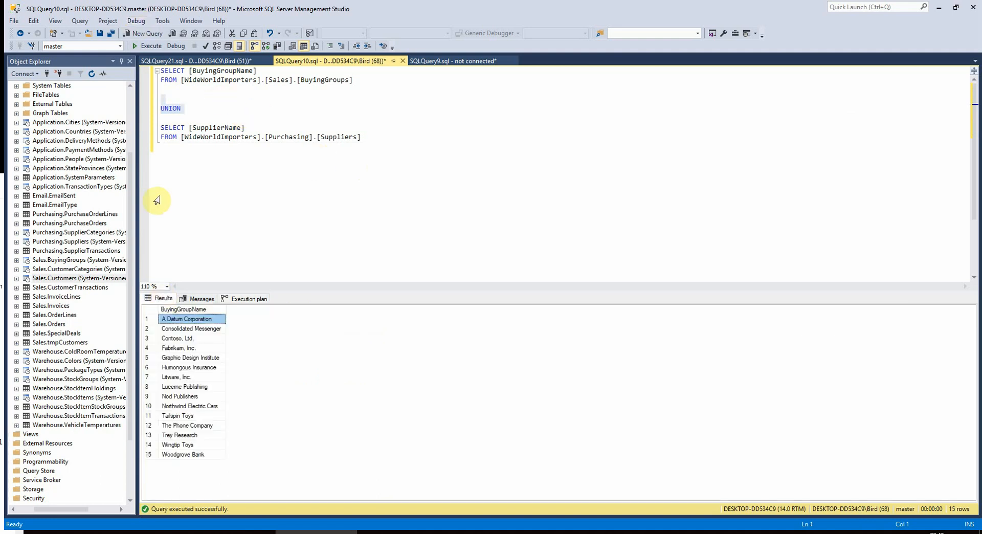
pyautogui.moveTo(470, 113)
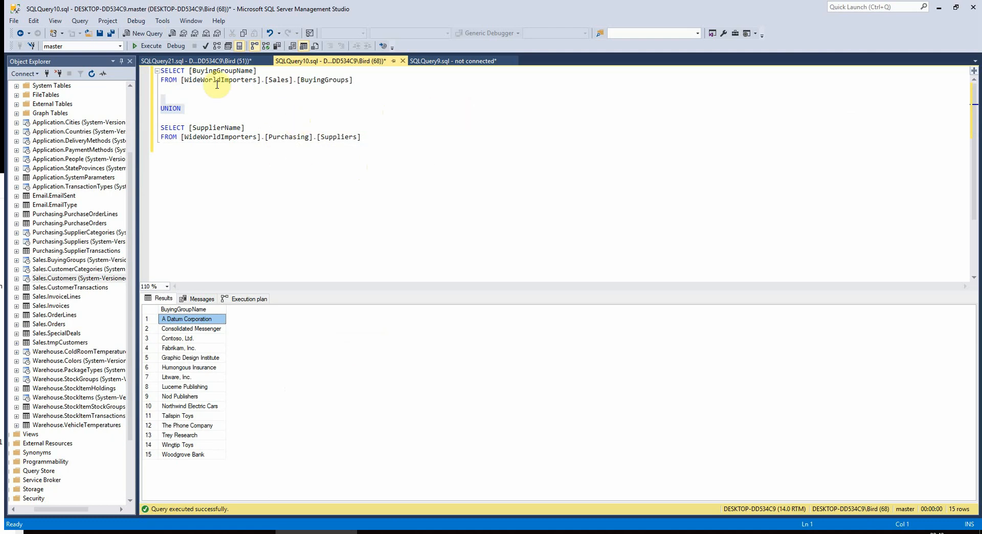
pyautogui.moveTo(345, 158)
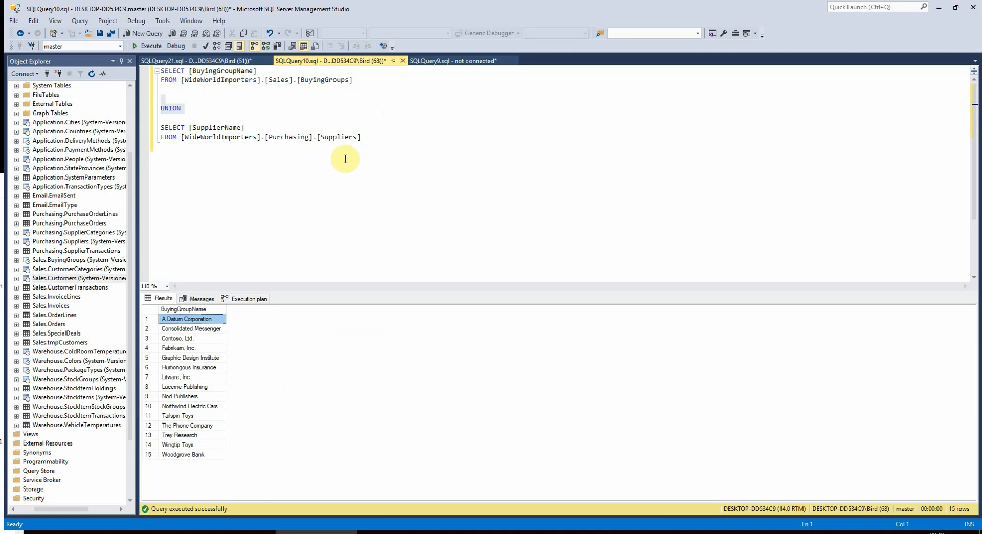
pyautogui.moveTo(389, 155)
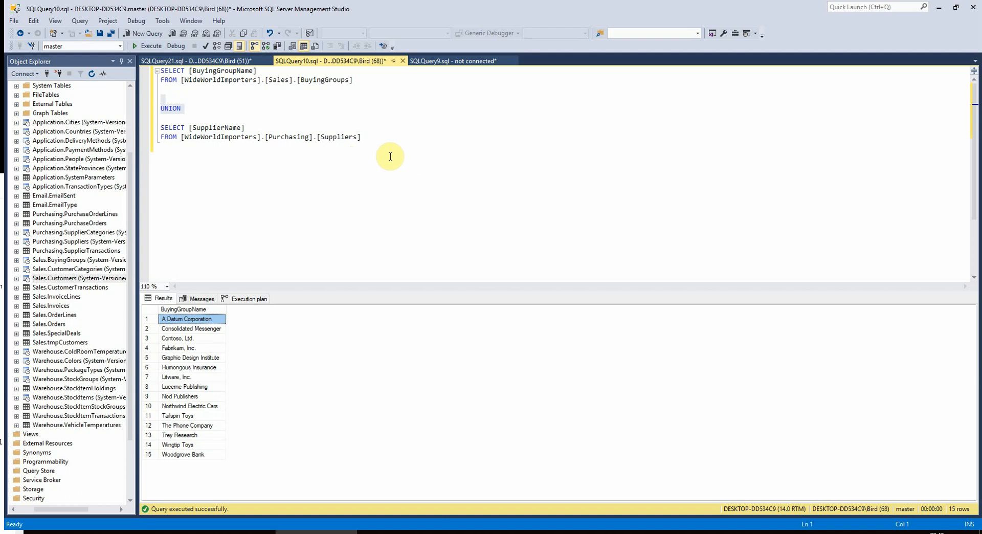